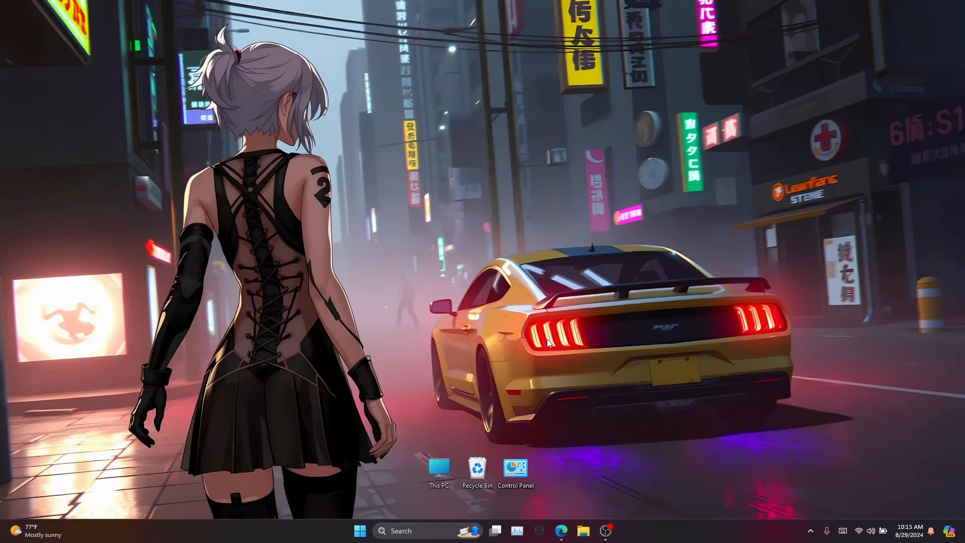
mouse_move(524, 420)
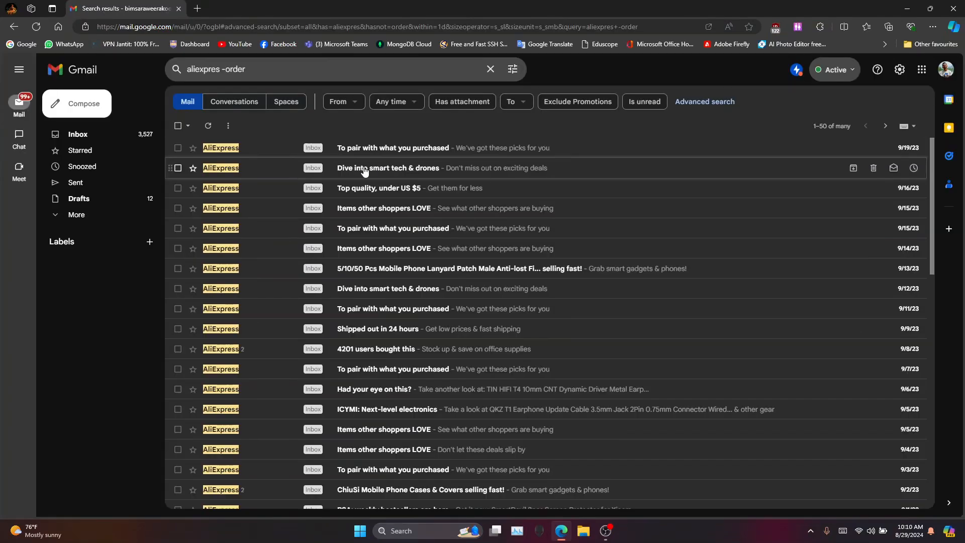
Step: Leave the Gmail non-order AliExpress results and bring up the AliExpress home page
left_click(189, 126)
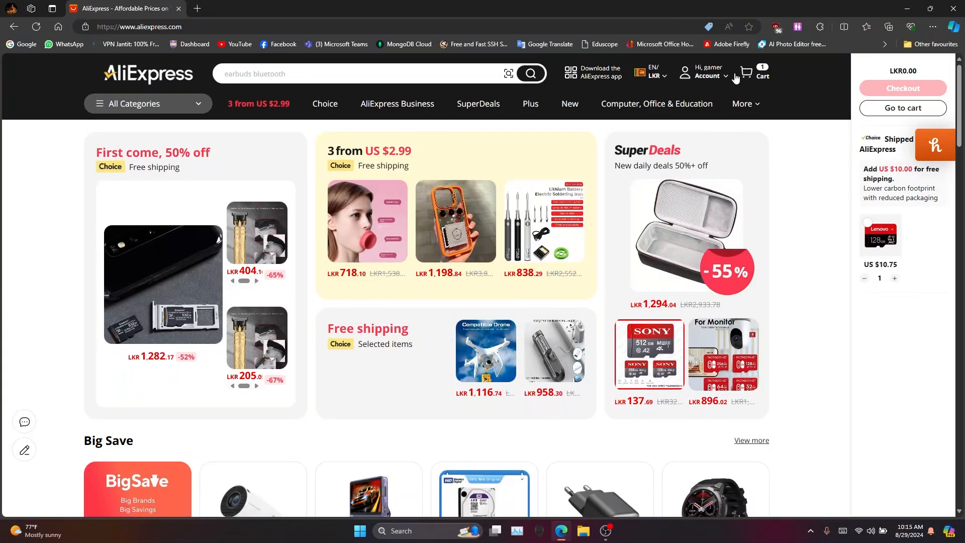
Step: In AliExpress account settings, switch off Member exclusives and Daily deals emails, keeping order updates, then return to Gmail
left_click(708, 72)
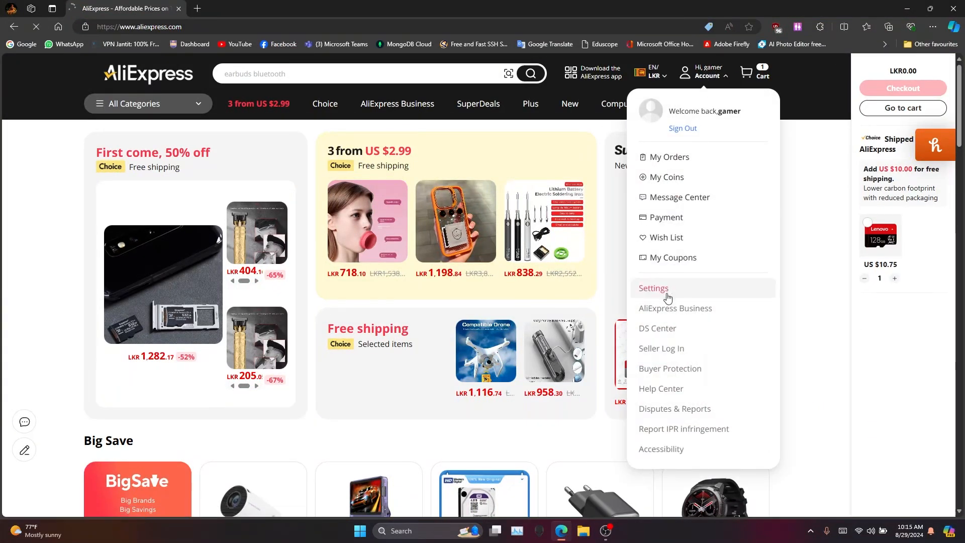
left_click(654, 288)
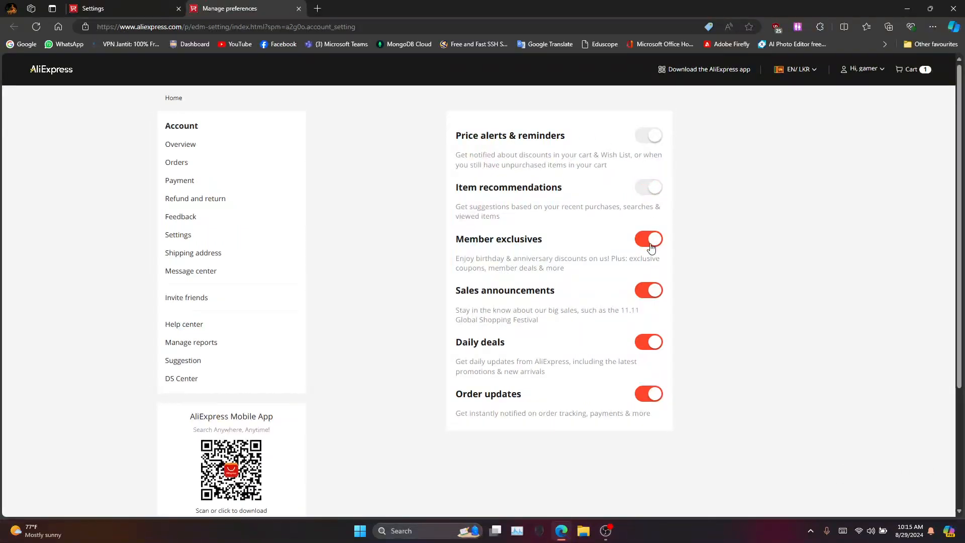
left_click(648, 239)
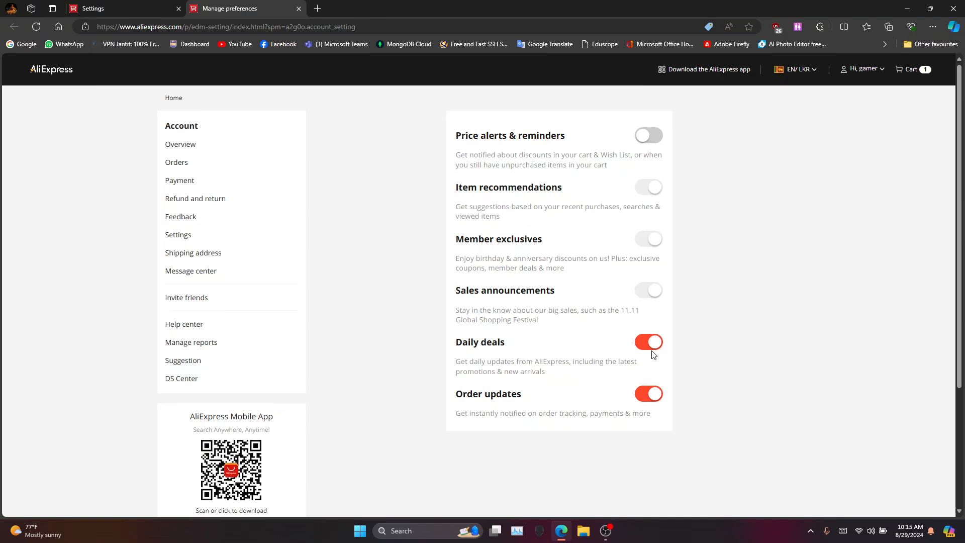
left_click(648, 342)
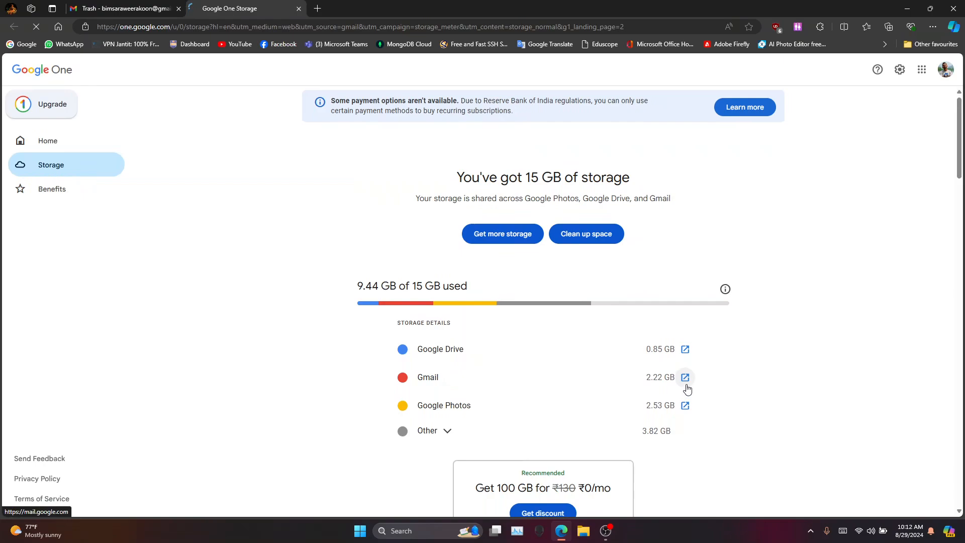
mouse_move(694, 394)
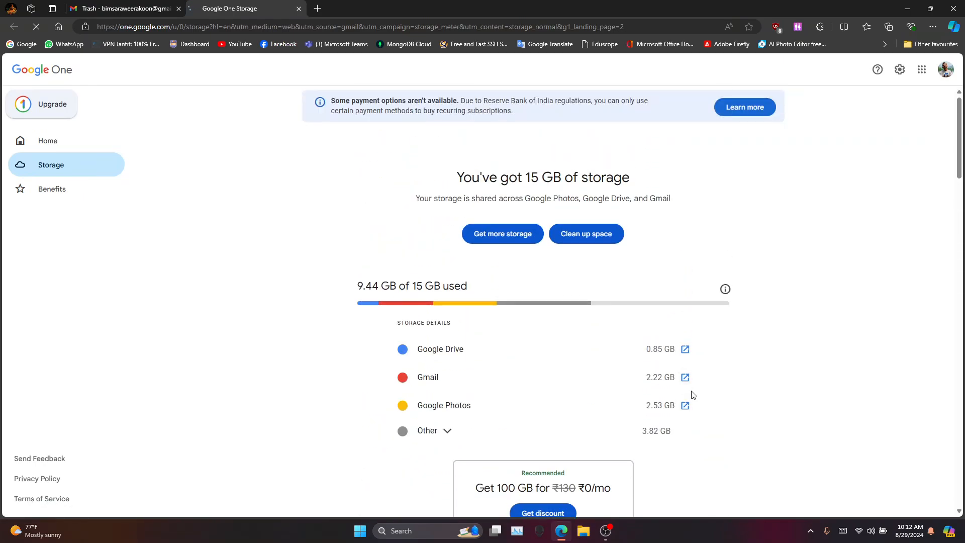
left_click(120, 8)
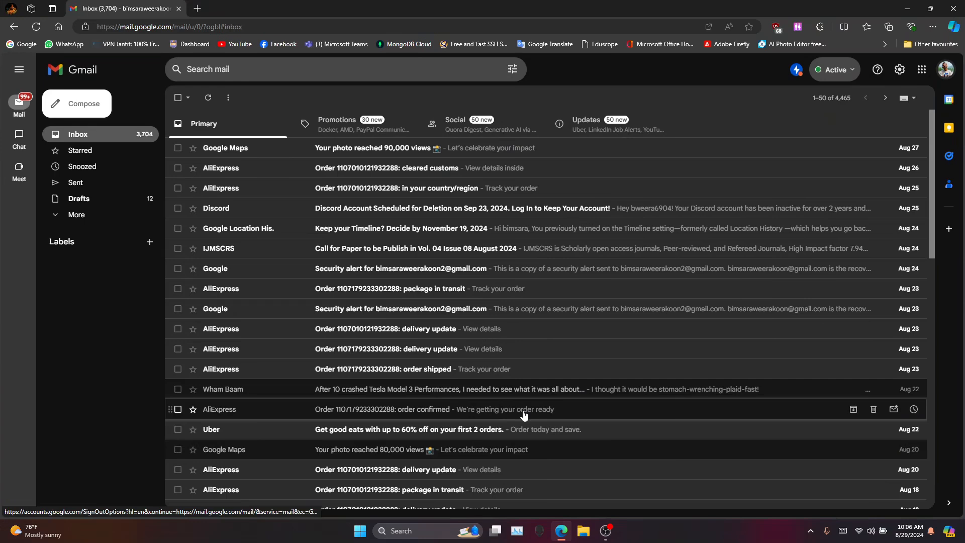
Step: Search the Gmail mailbox for 'aliexpres'
scroll("down", 3)
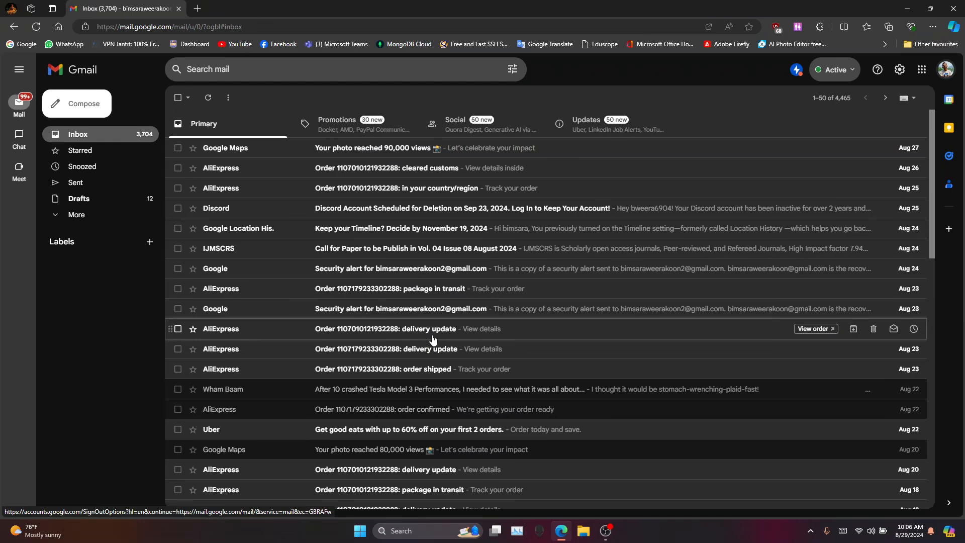
mouse_move(390, 151)
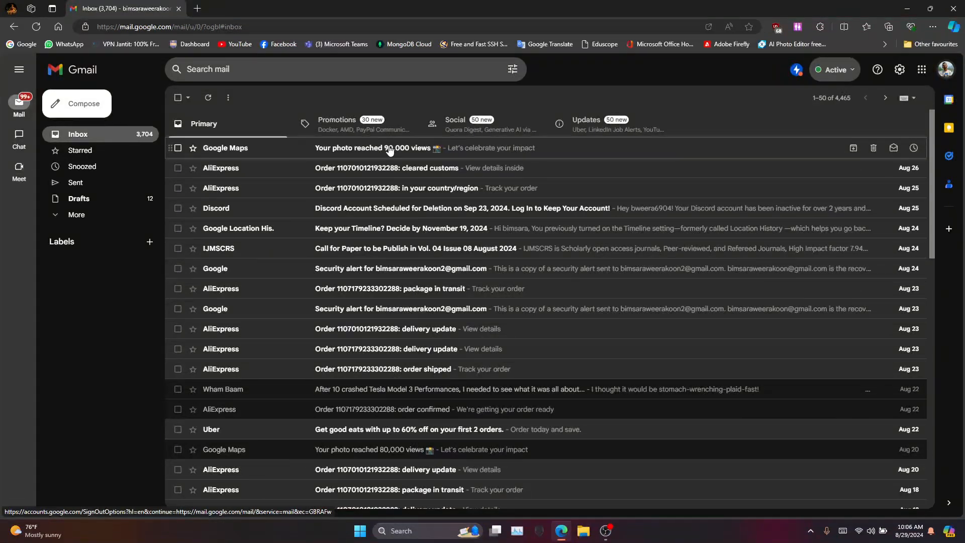
scroll("down", 3)
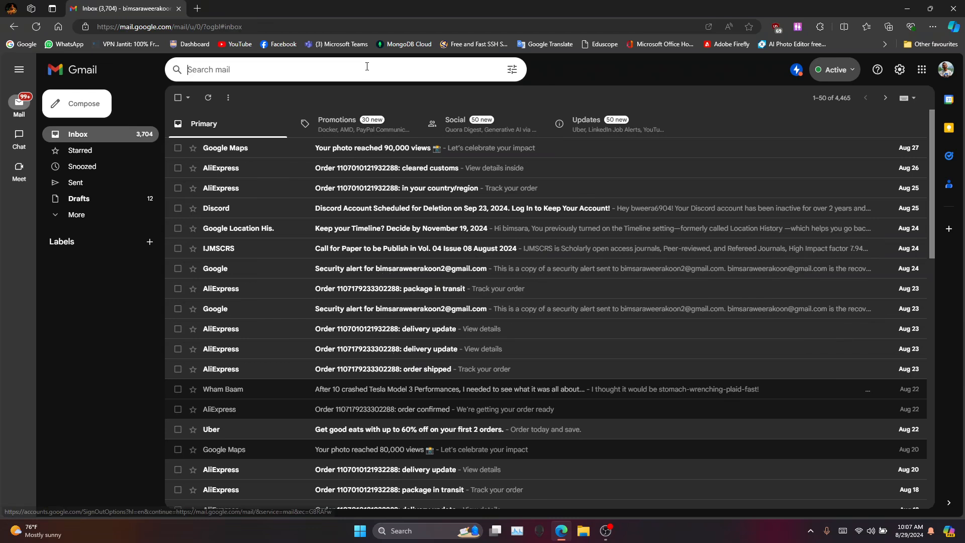
left_click(356, 69)
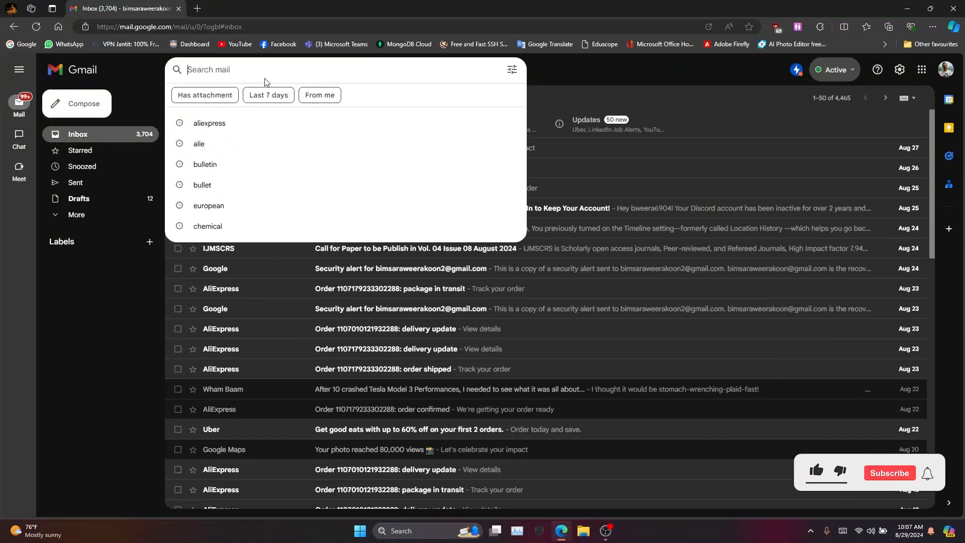
type("aliex")
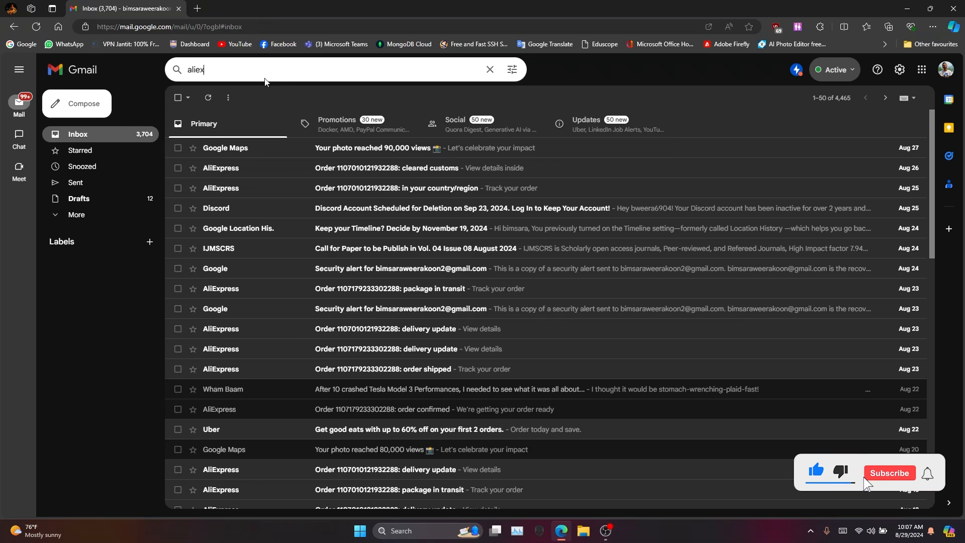
type("aliexpres")
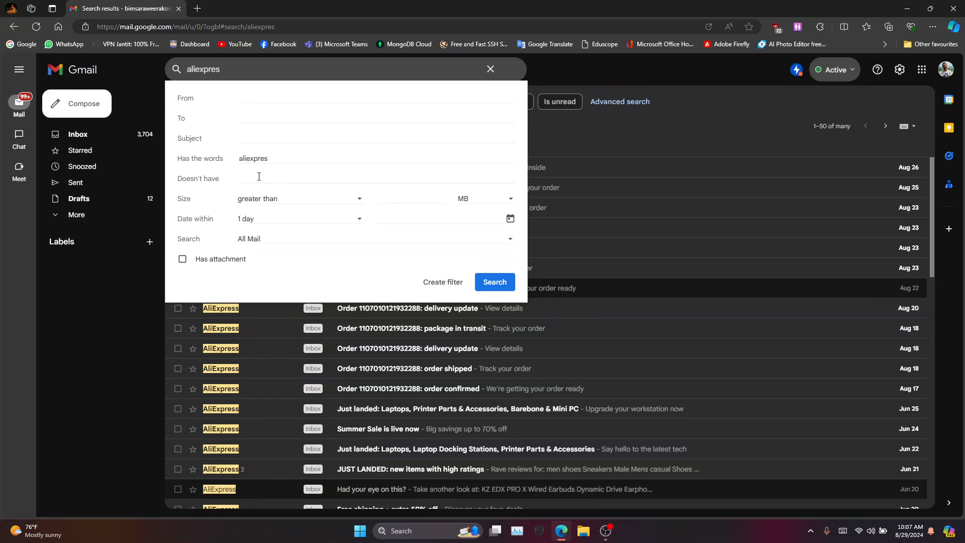
Step: Exclude emails containing 'order' via the advanced search Doesn't have field and run the search
type("order")
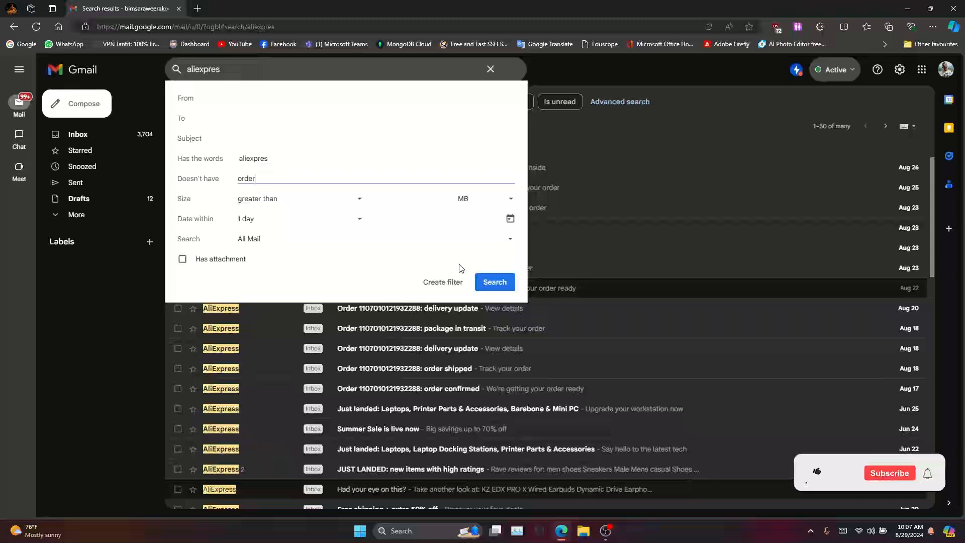
left_click(495, 281)
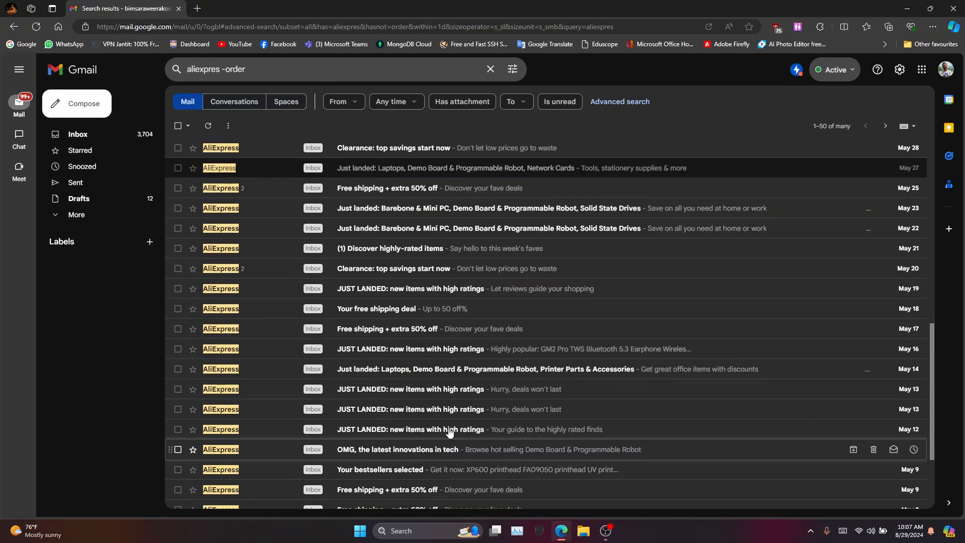
Step: Select all 50 conversations on the results page and move them to Trash
scroll("down", 3)
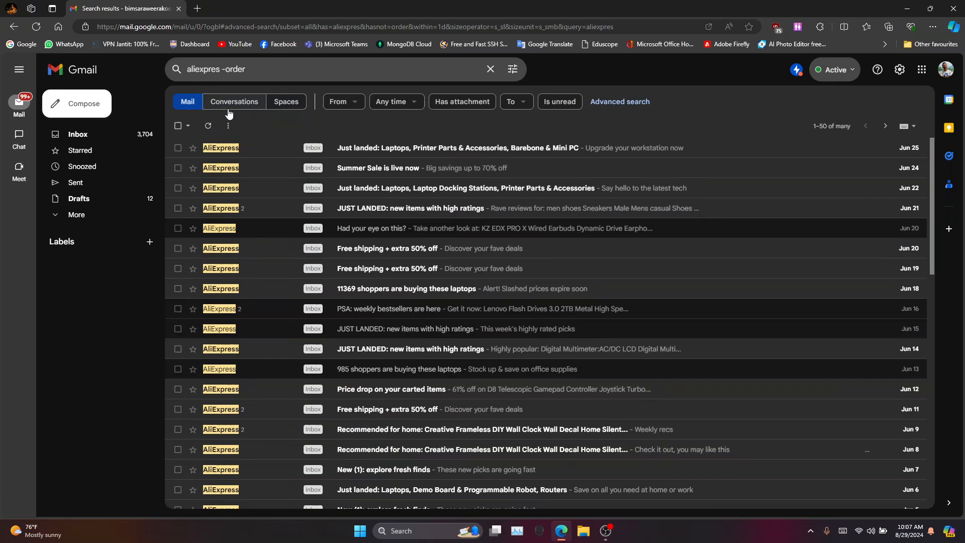
left_click(189, 124)
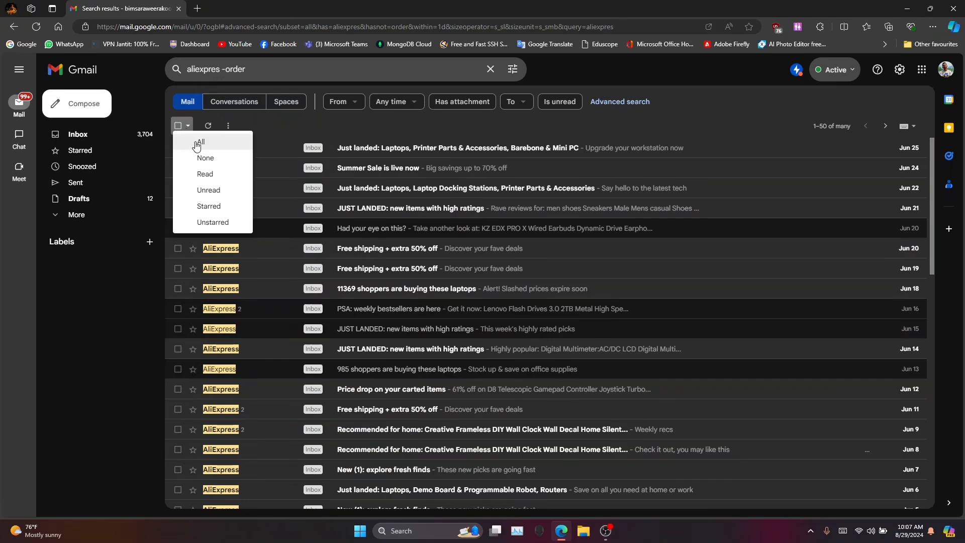
left_click(199, 143)
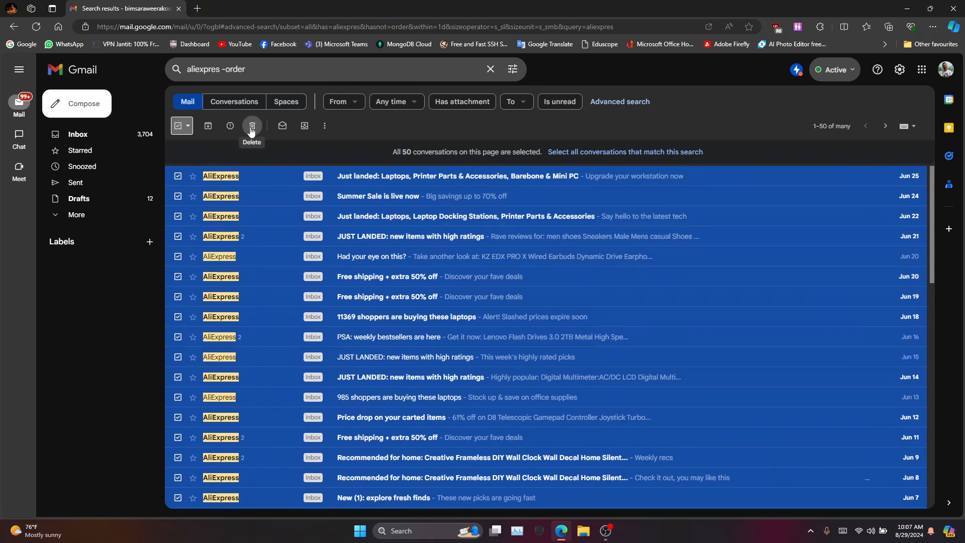
left_click(251, 125)
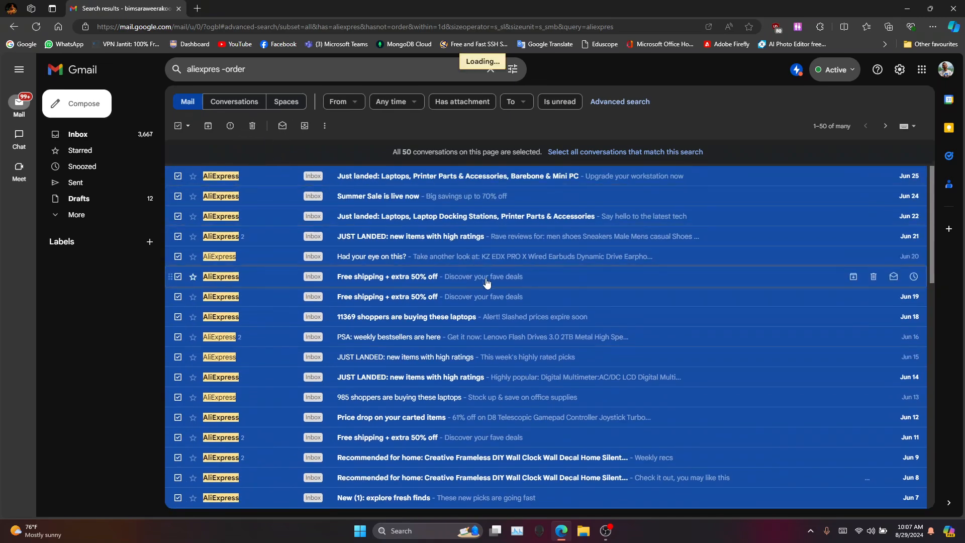
left_click(251, 126)
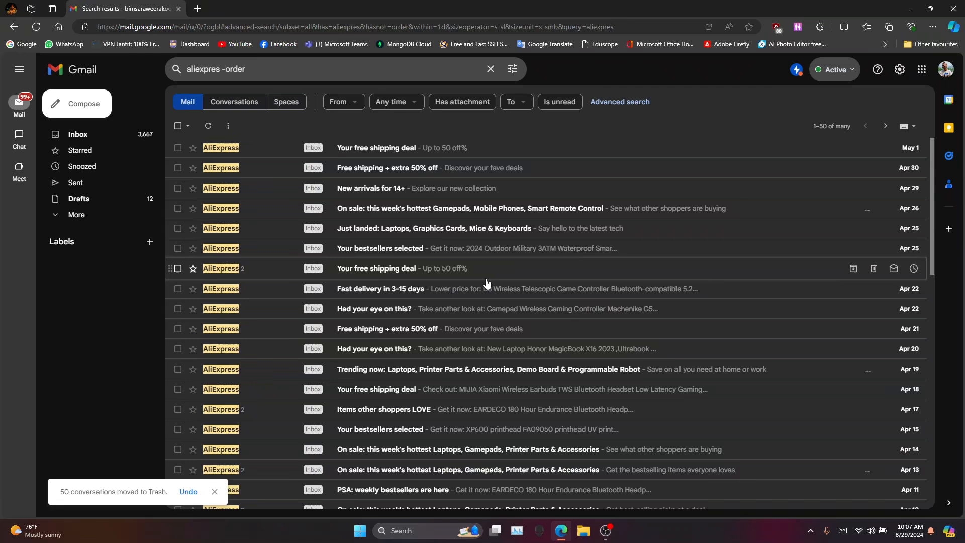
scroll("down", 3)
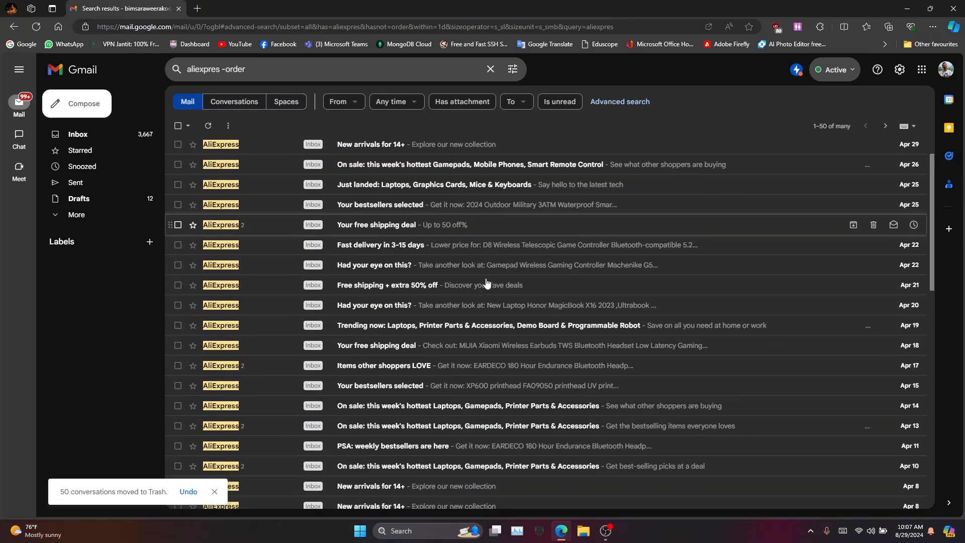
scroll("down", 3)
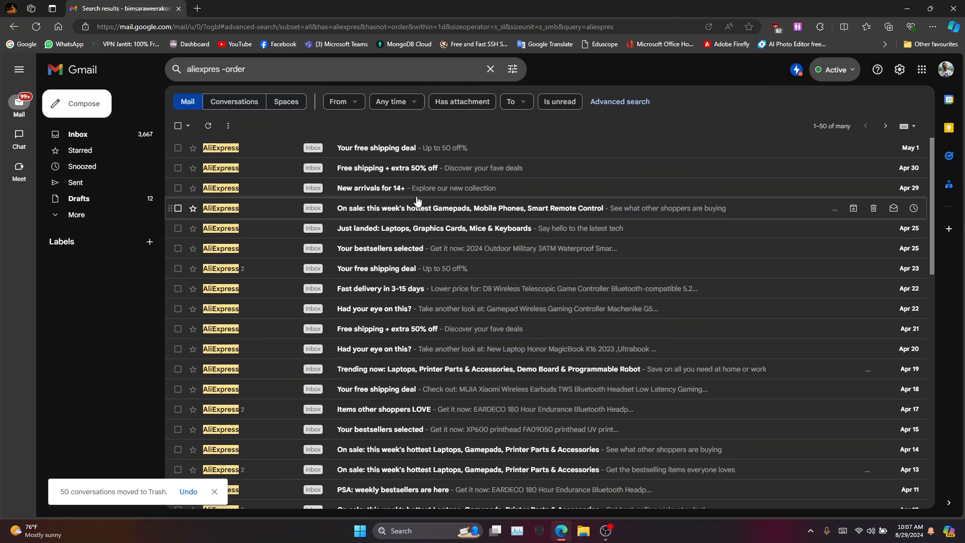
mouse_move(177, 126)
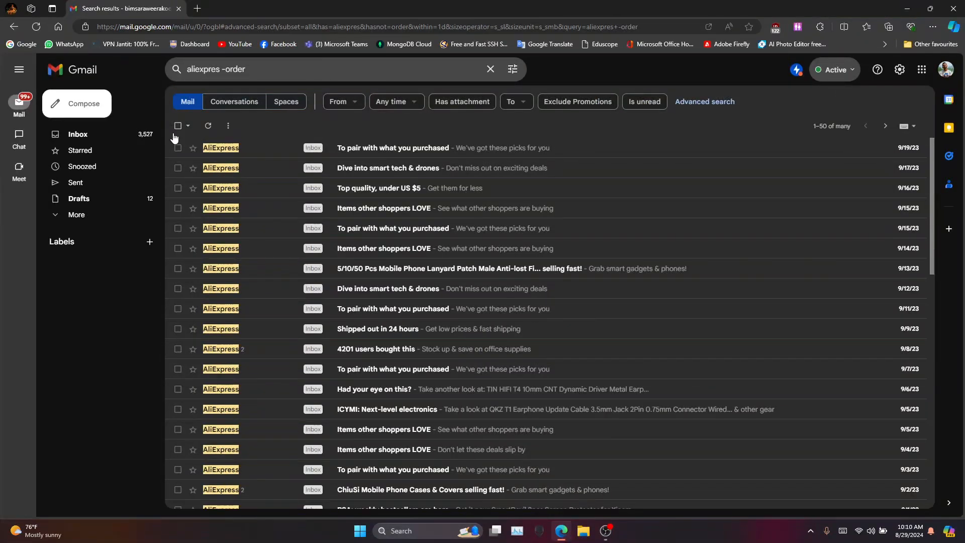
Step: Select all conversations matching the search, not just this page, and confirm moving them to Trash
left_click(176, 125)
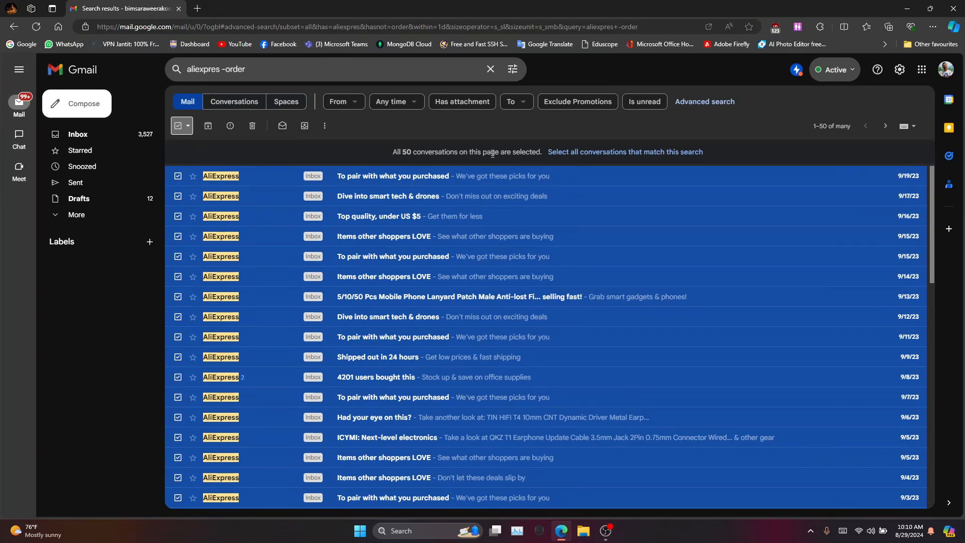
mouse_move(589, 157)
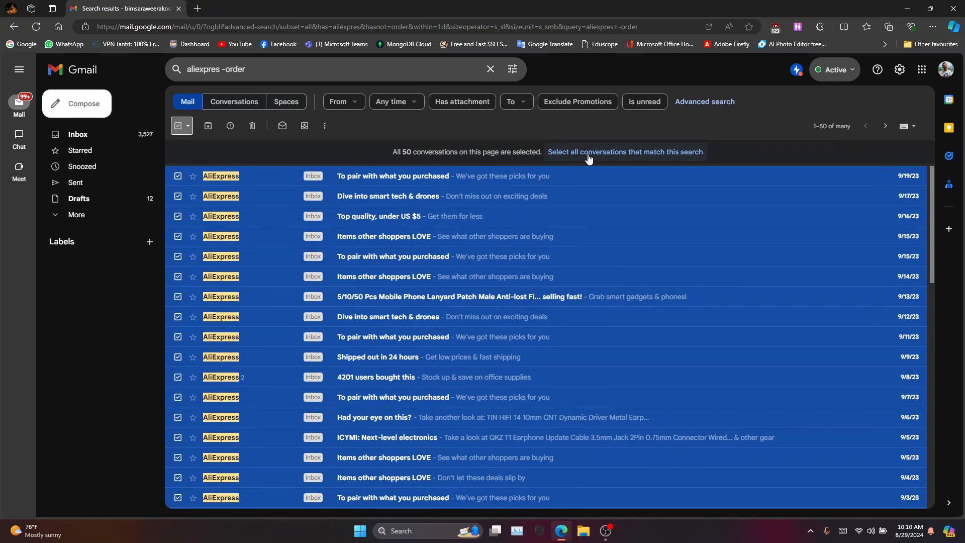
left_click(625, 151)
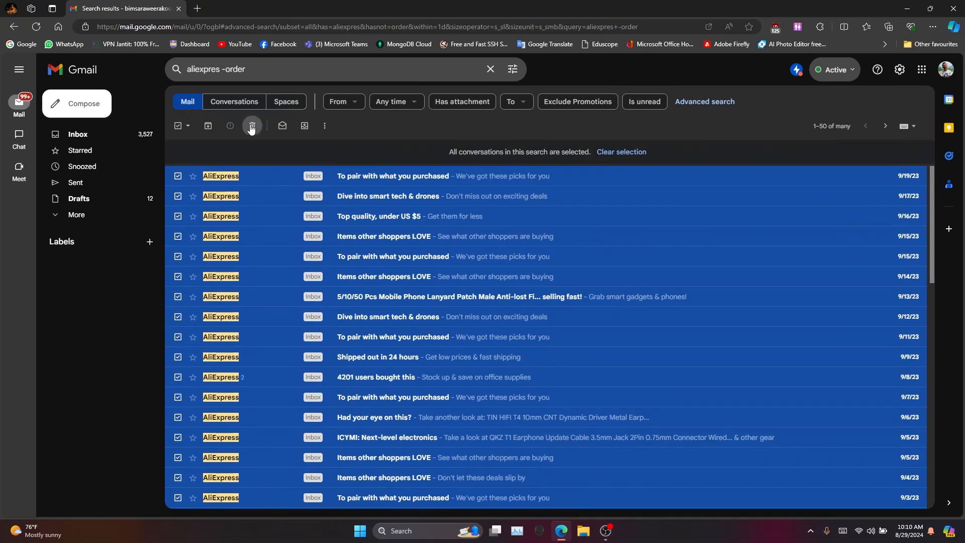
left_click(253, 126)
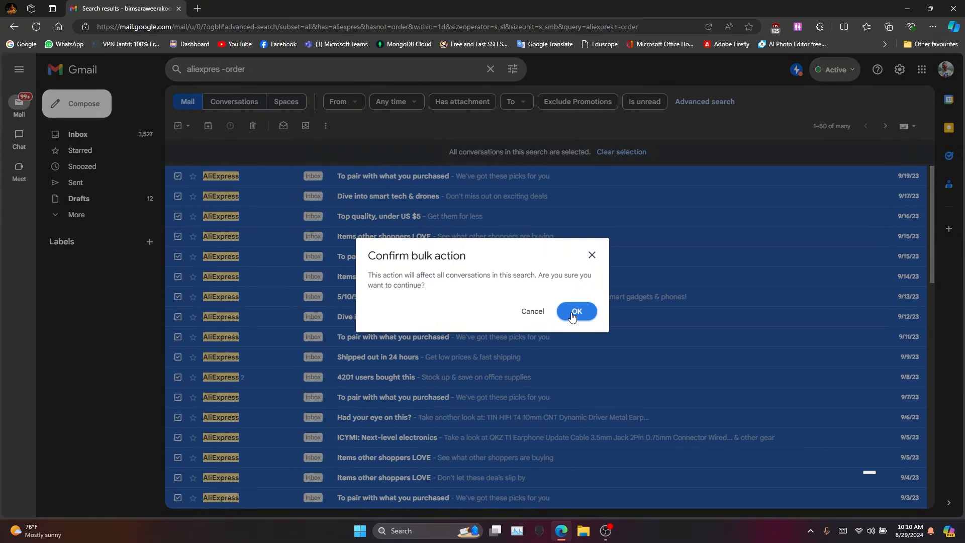
left_click(576, 312)
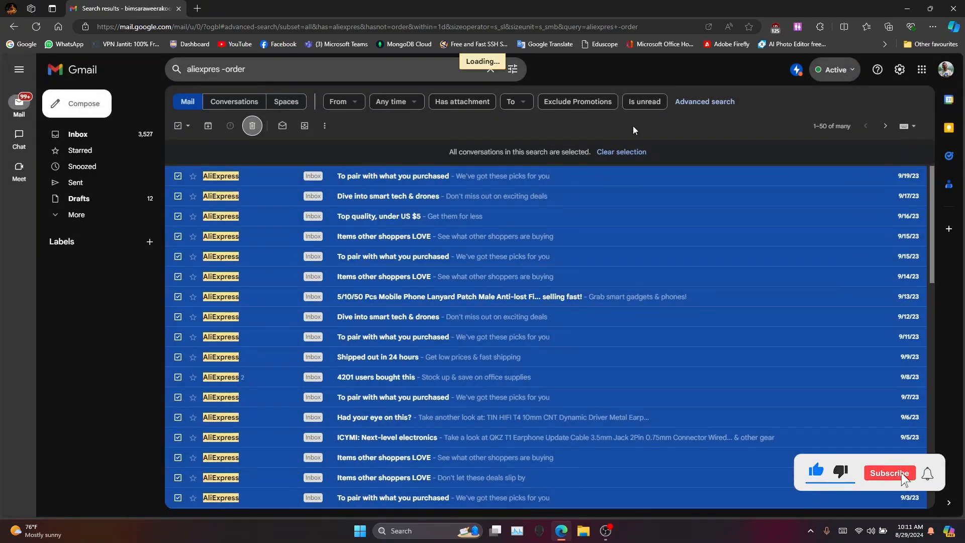
left_click(252, 124)
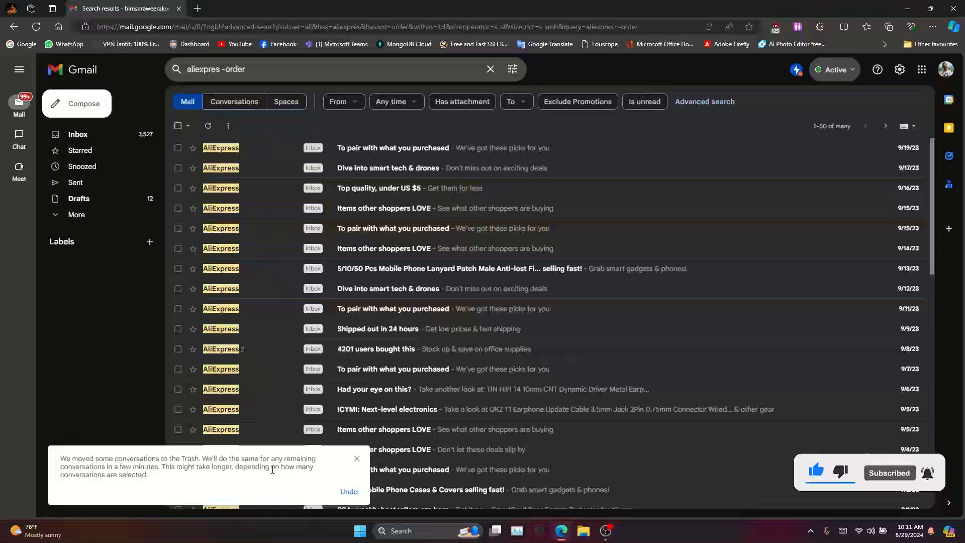
Step: Expand the folder list and review the 326 AliExpress emails now in Trash
left_click(76, 214)
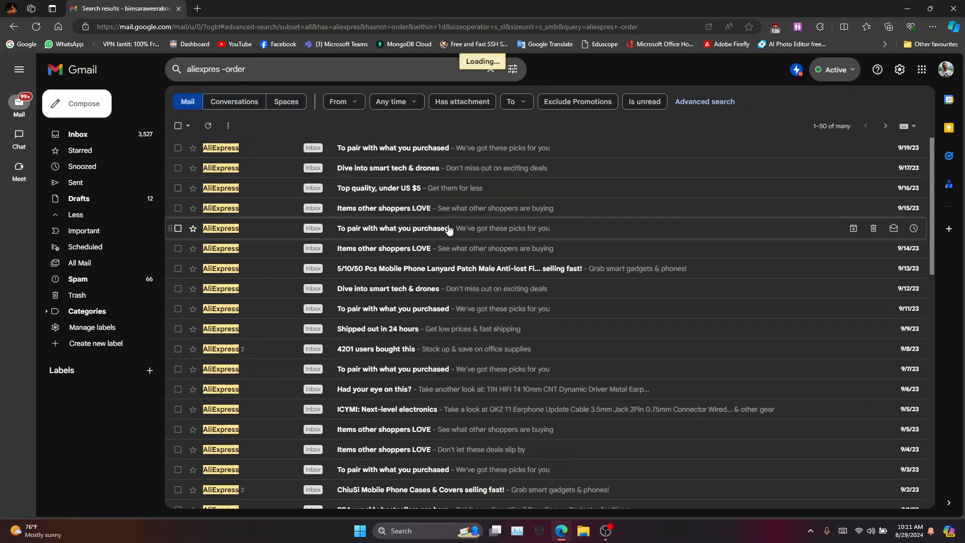
left_click(78, 296)
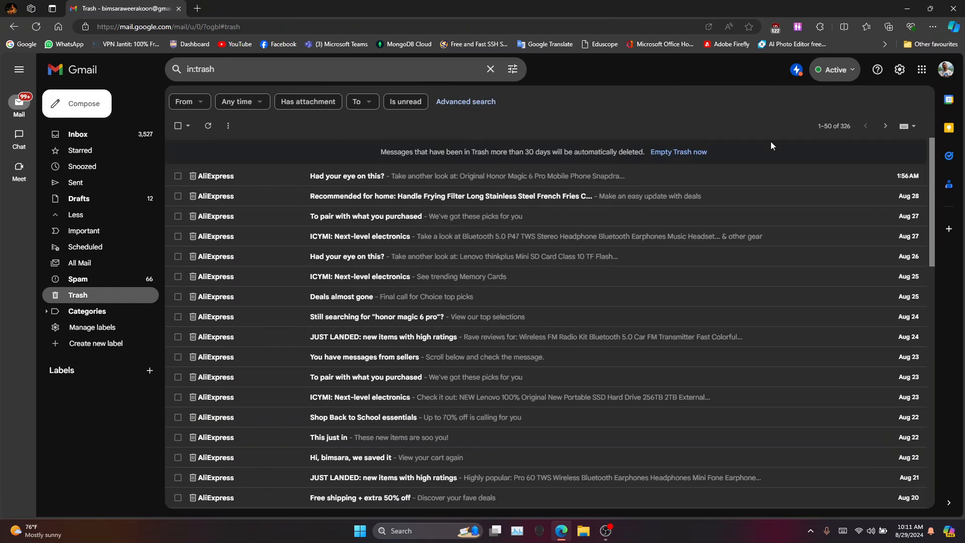
scroll("down", 3)
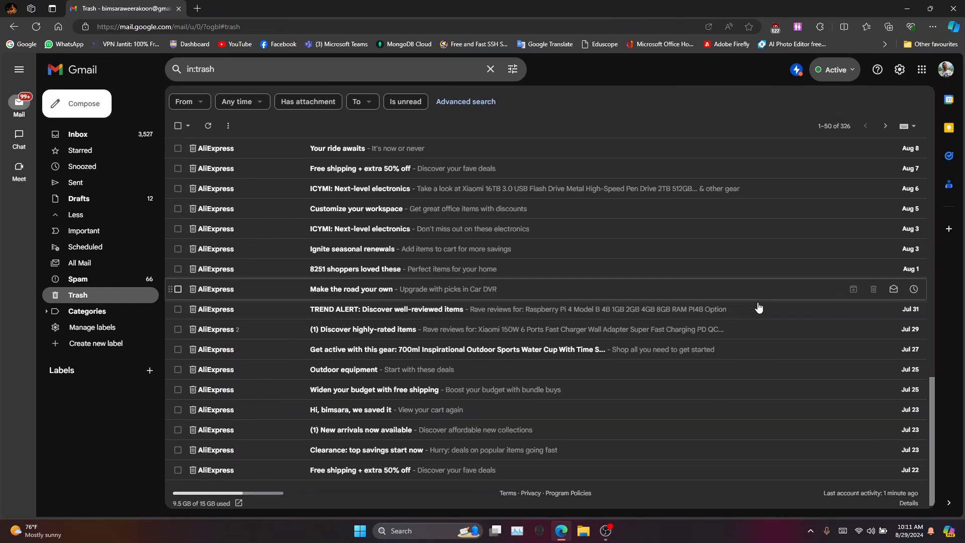